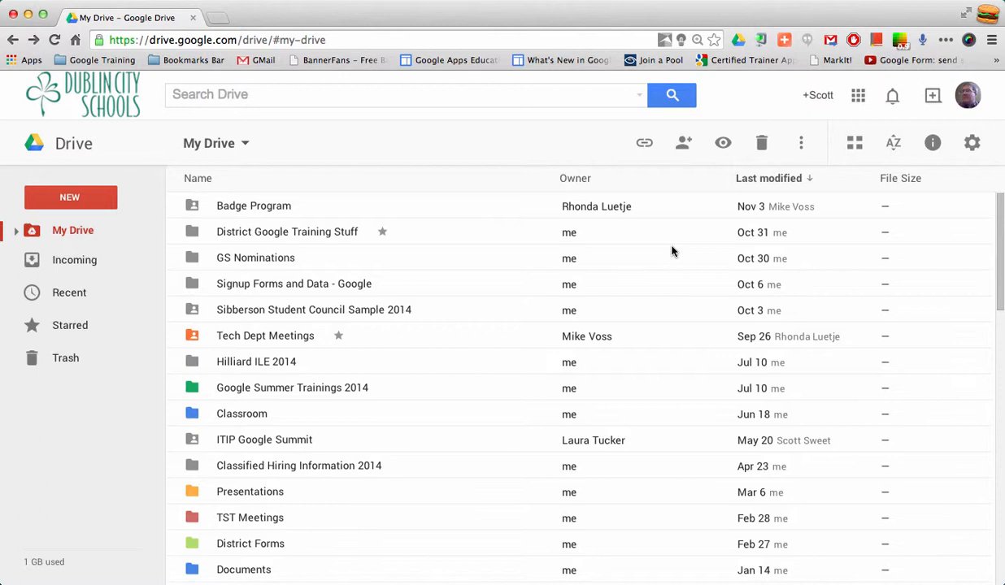
mouse_move(186, 221)
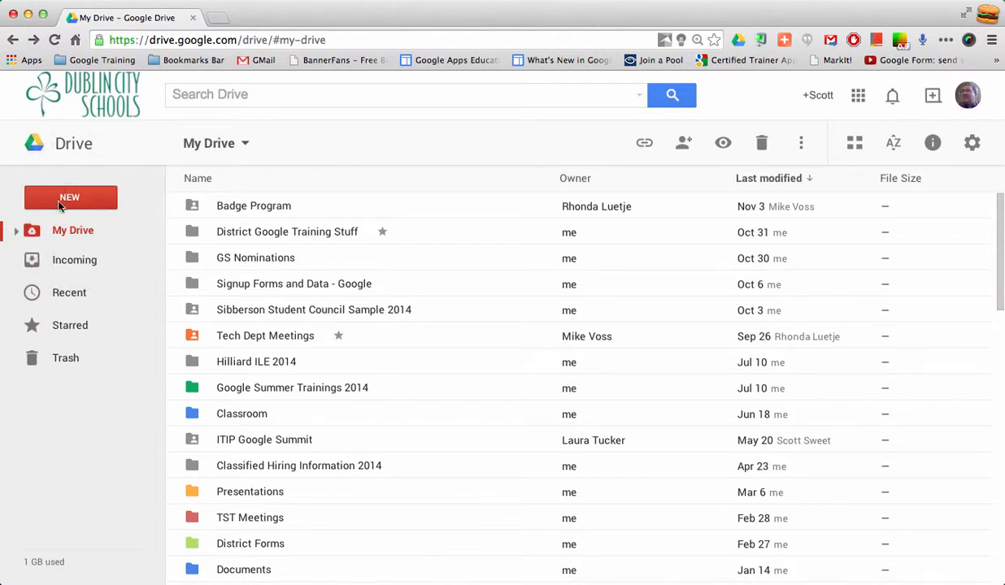
mouse_move(956, 172)
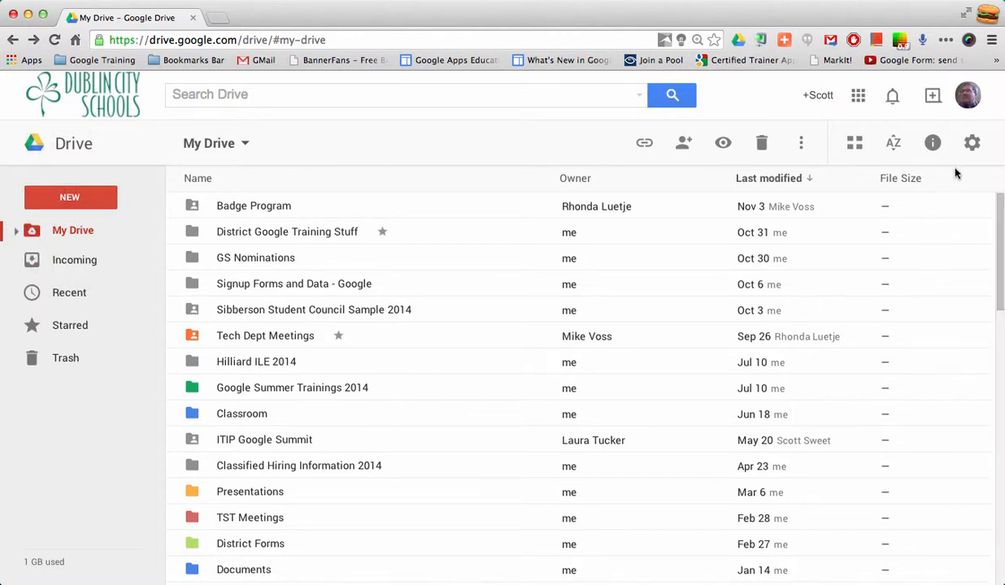
Confirm 'Convert uploaded files to Google Docs editor format' is checked in Drive Settings and return to My Drive.
click(973, 143)
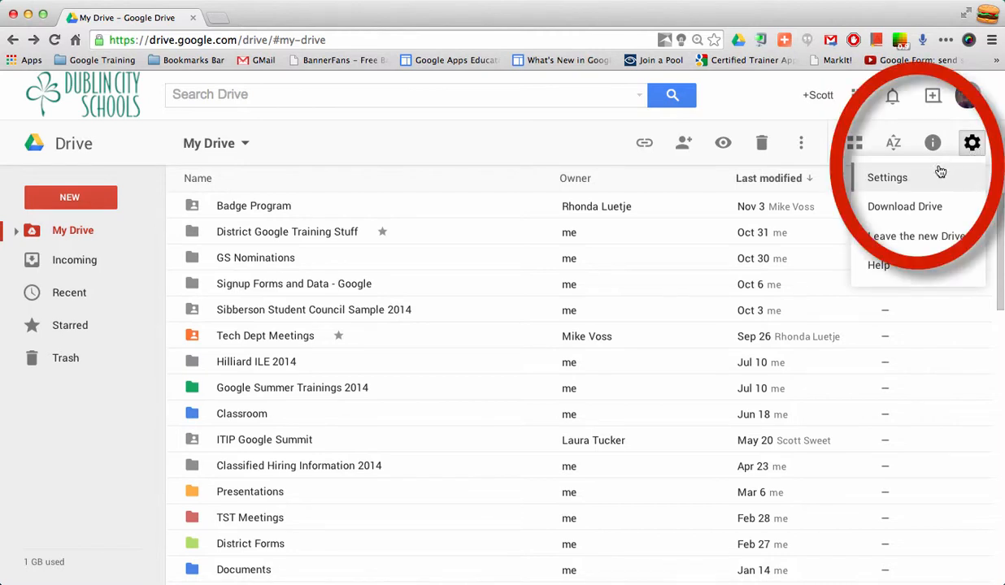
click(888, 177)
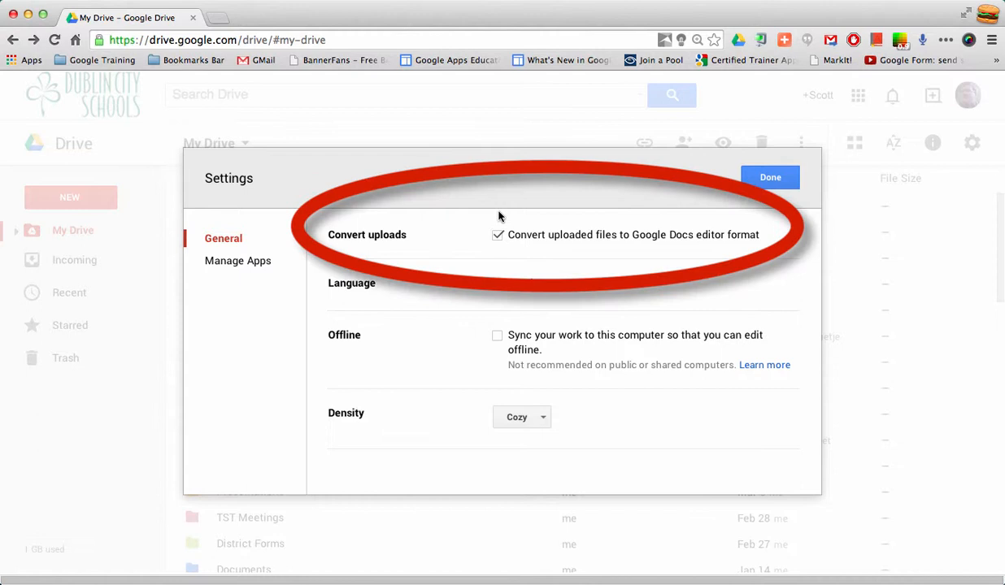
mouse_move(656, 265)
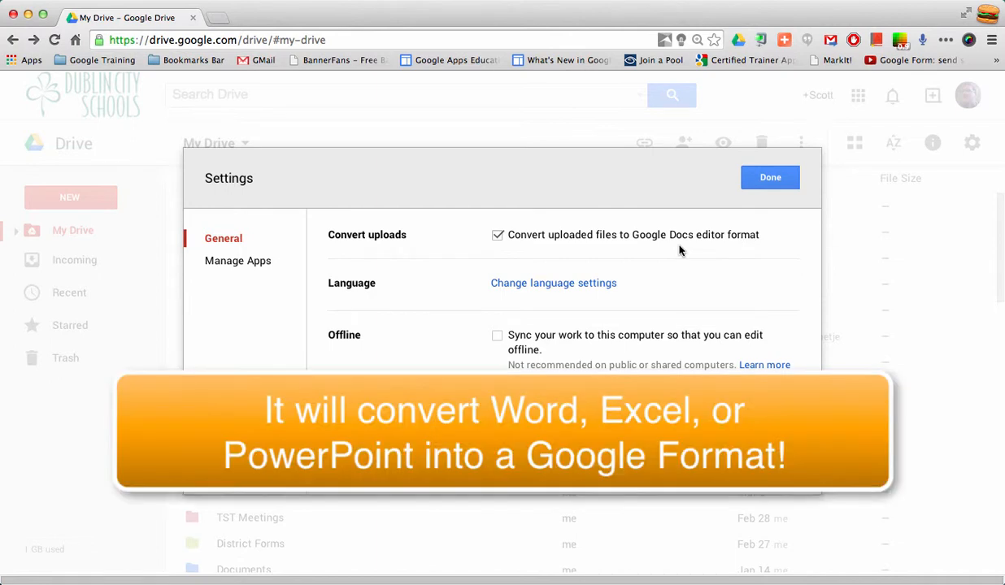
mouse_move(697, 249)
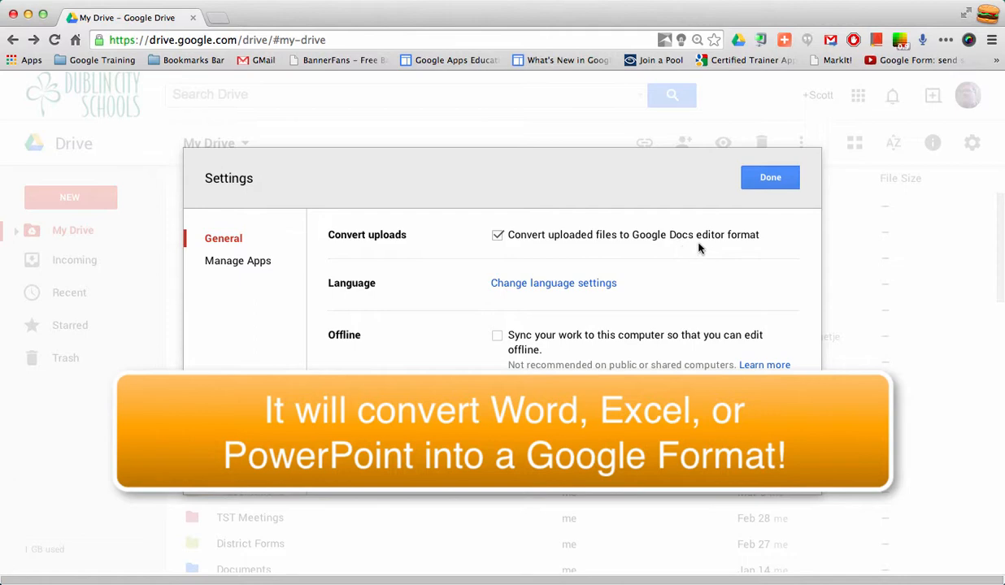
mouse_move(650, 208)
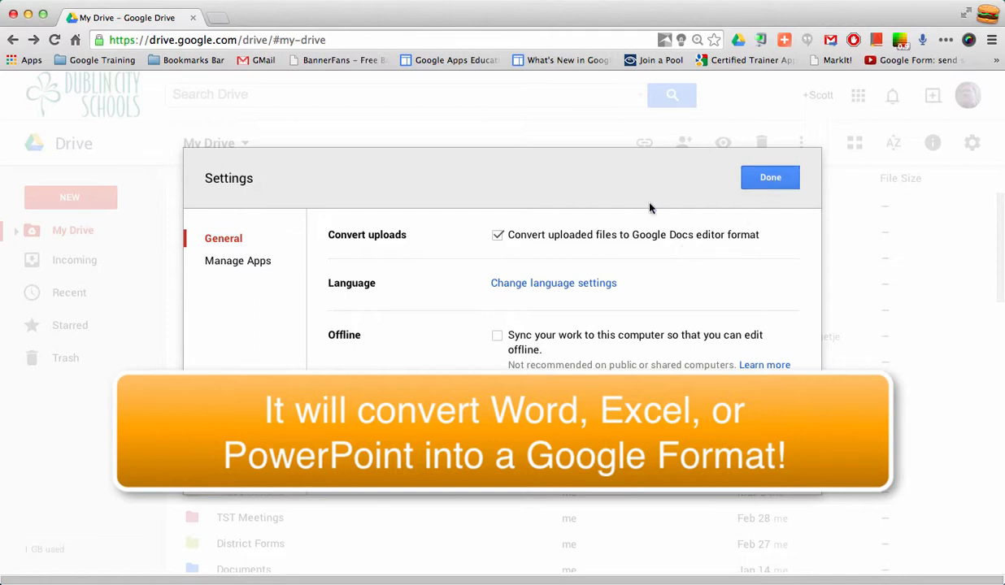
click(769, 177)
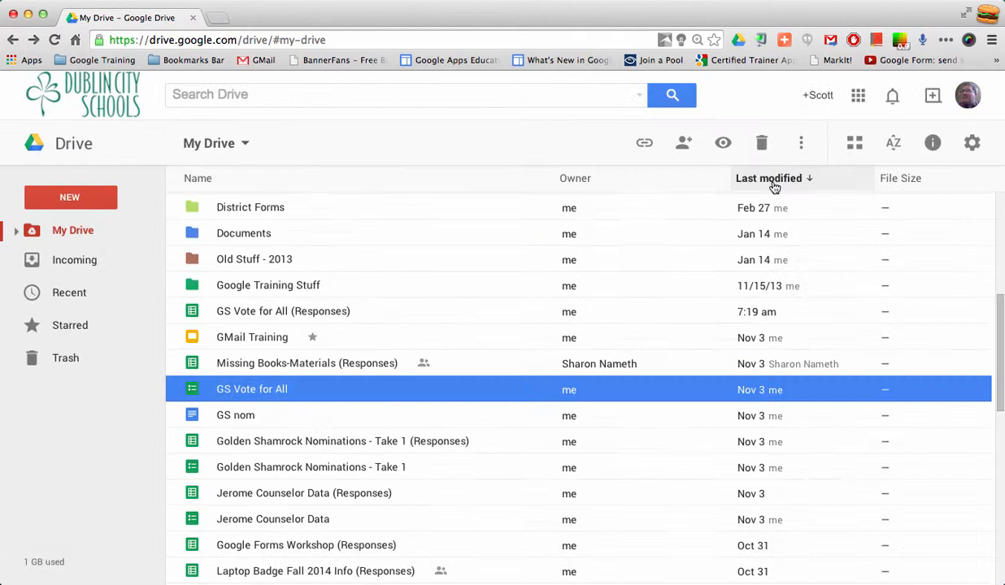
mouse_move(296, 256)
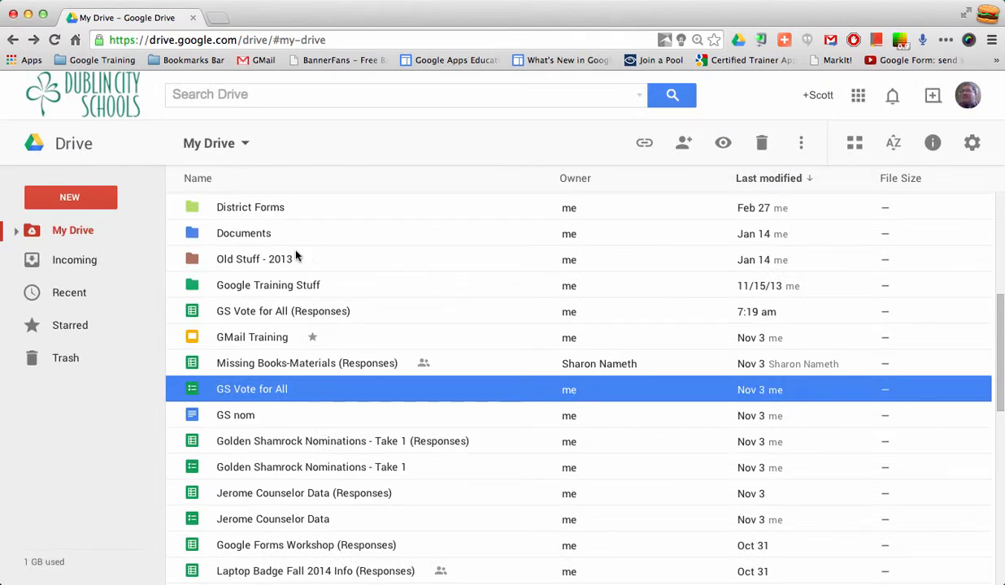
Choose File upload from the NEW menu to get the file picker.
click(70, 199)
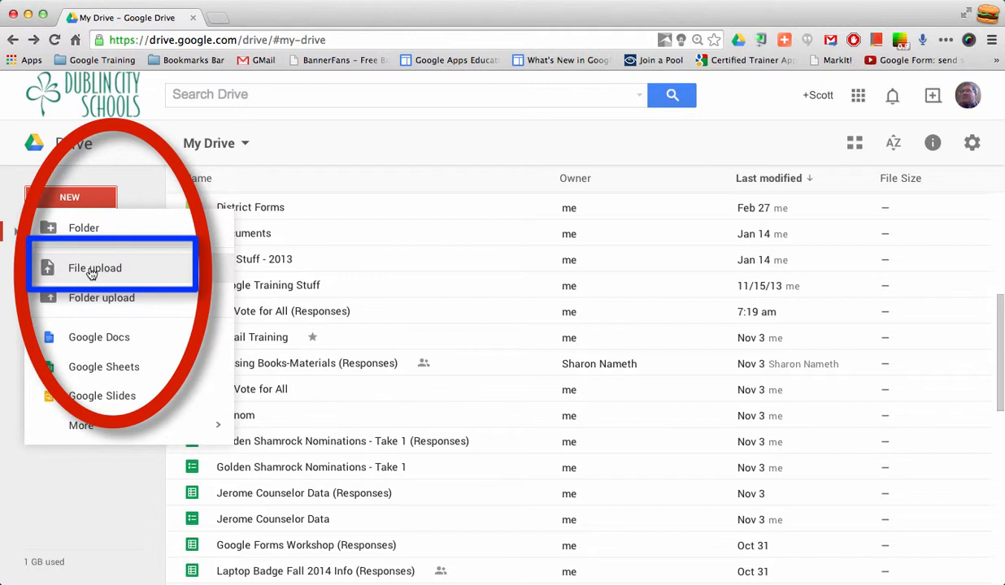
click(94, 266)
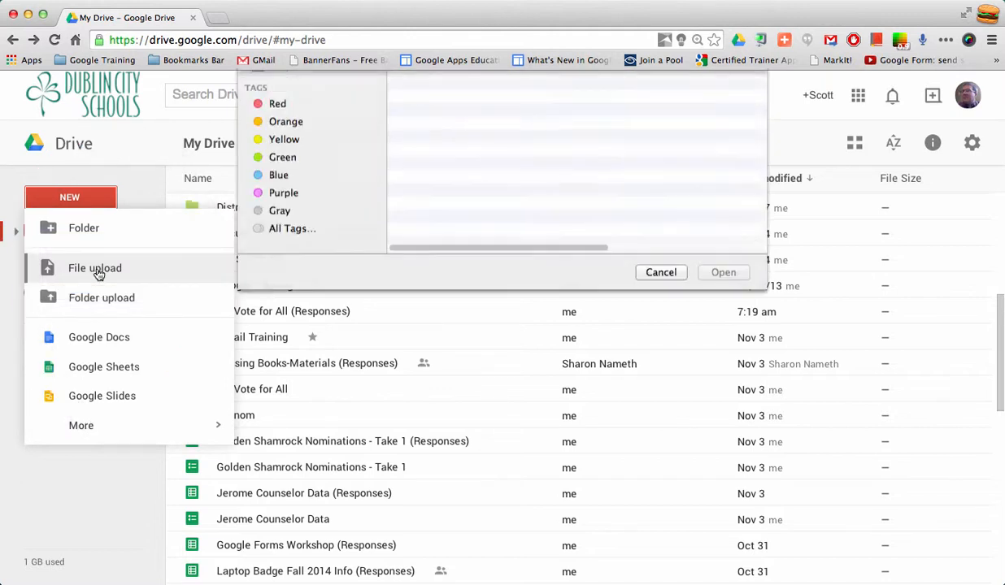
Upload AA Sample Upload for Video.docx from the Desktop to My Drive.
click(94, 266)
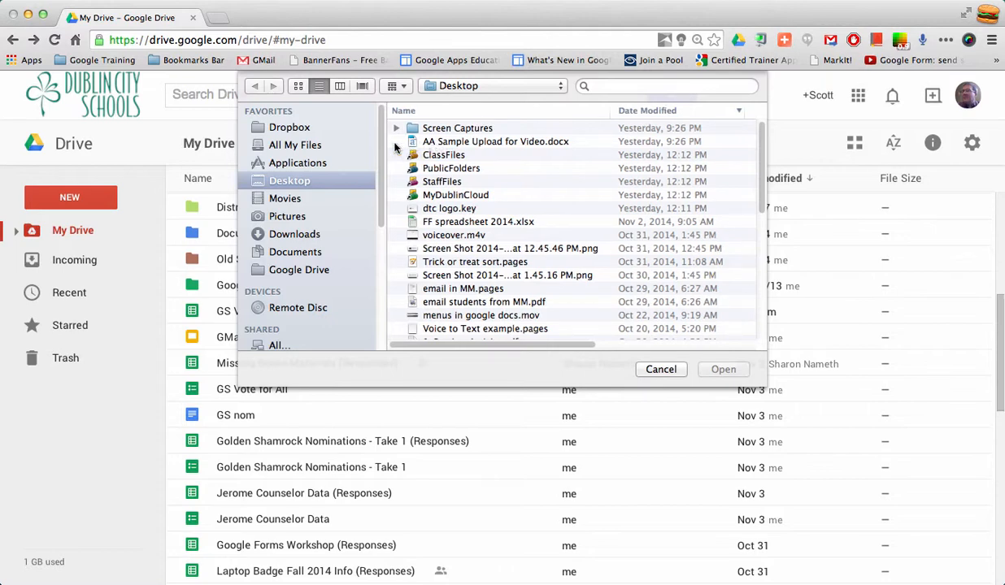
mouse_move(431, 153)
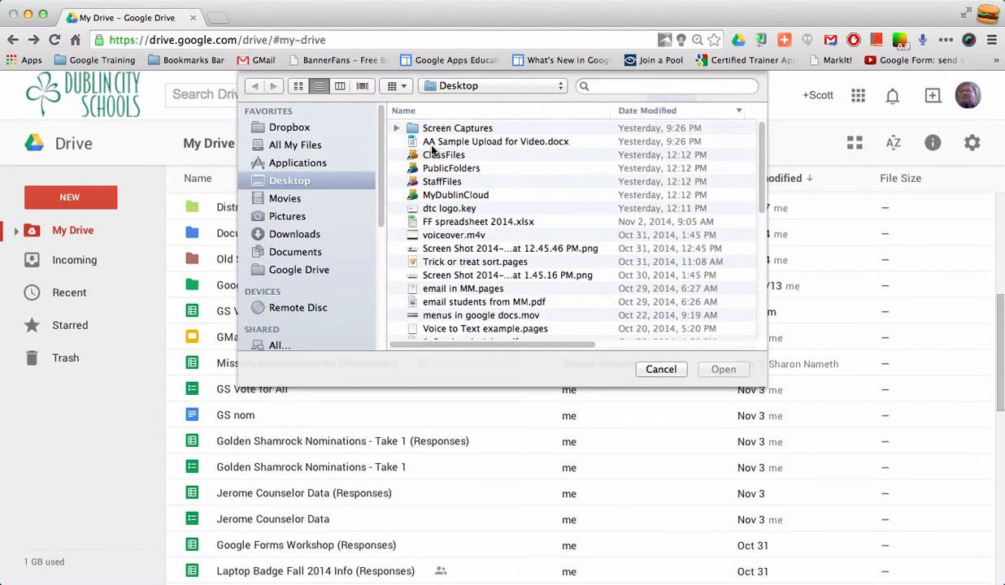
click(494, 140)
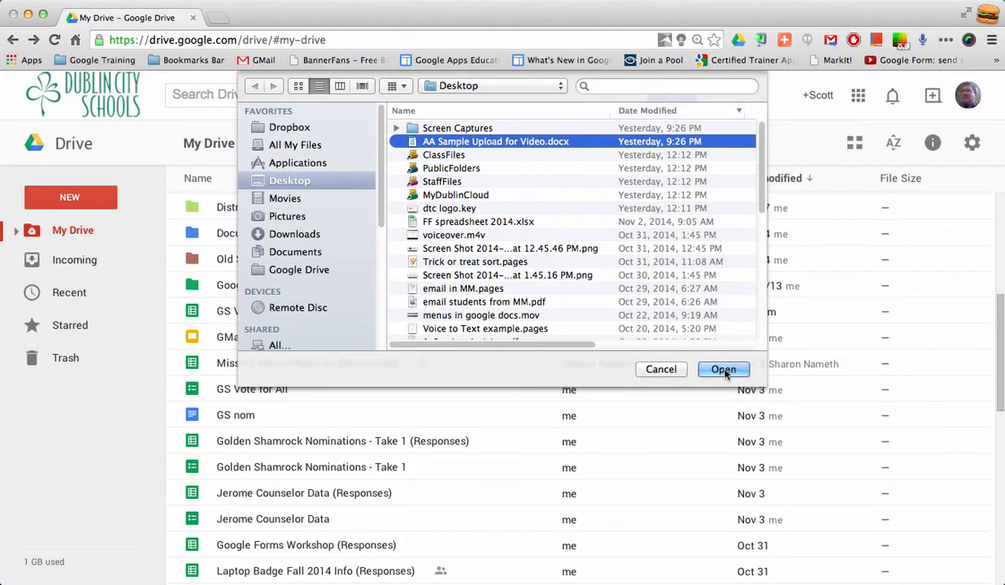
click(722, 369)
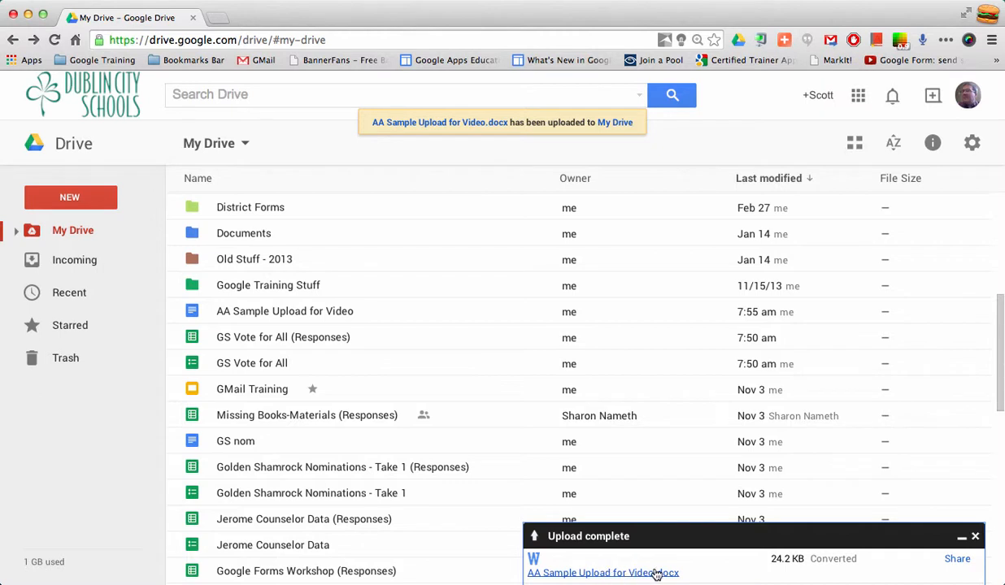
mouse_move(848, 569)
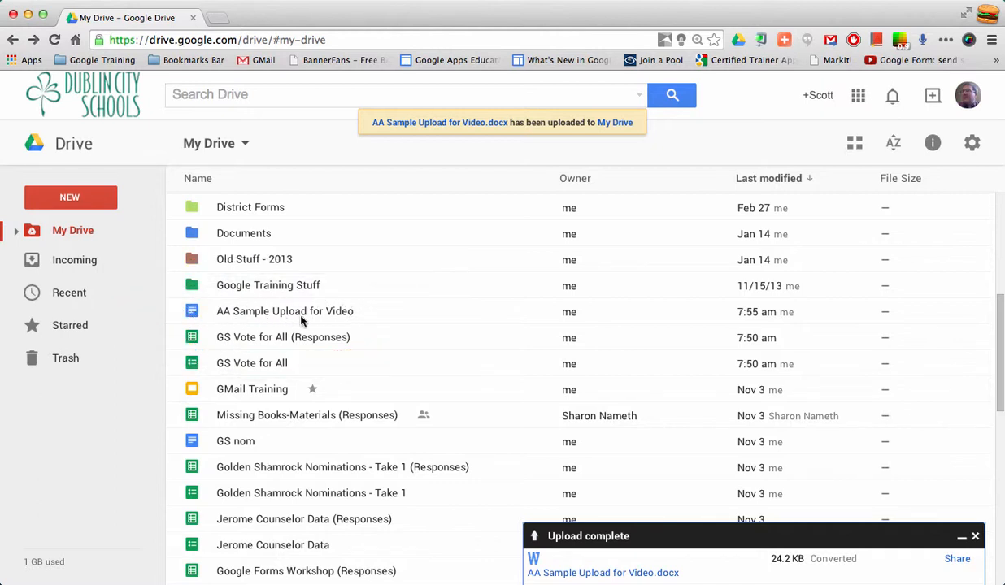
mouse_move(186, 318)
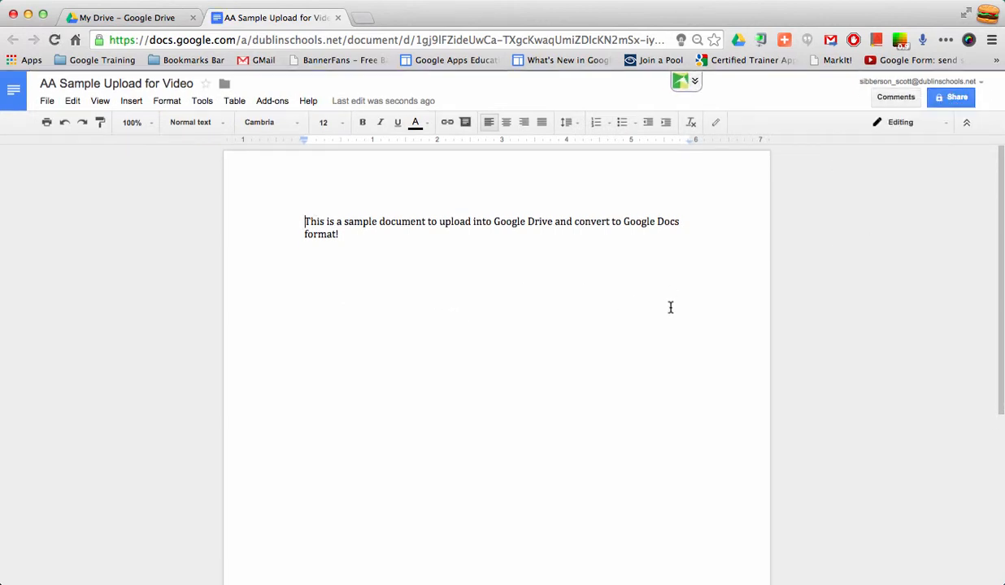
mouse_move(526, 282)
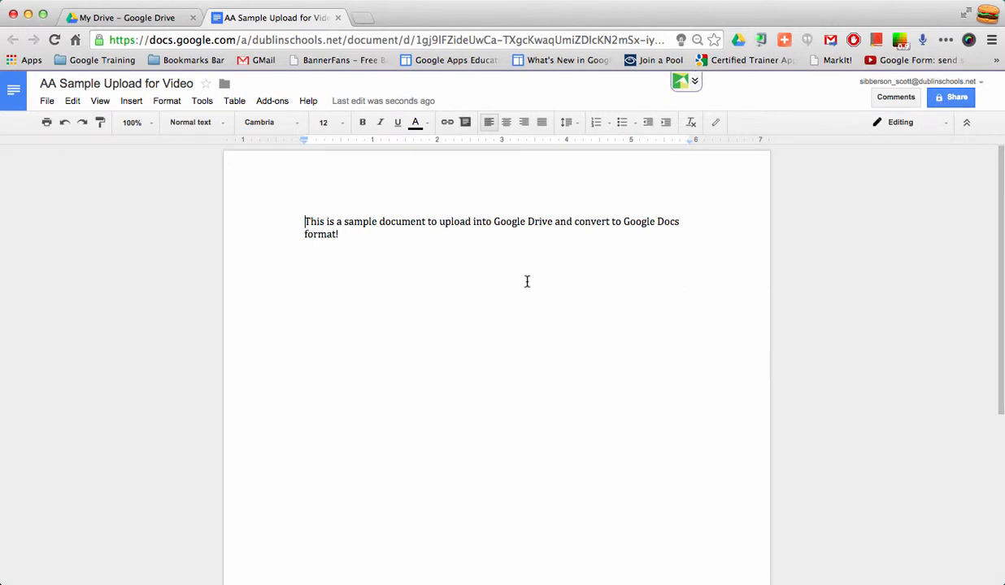
mouse_move(536, 283)
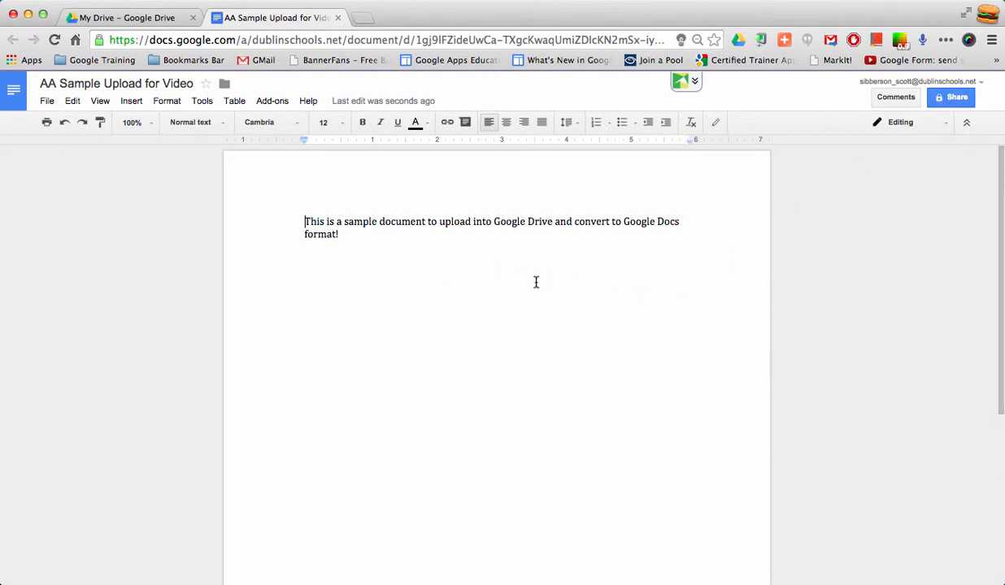
mouse_move(484, 272)
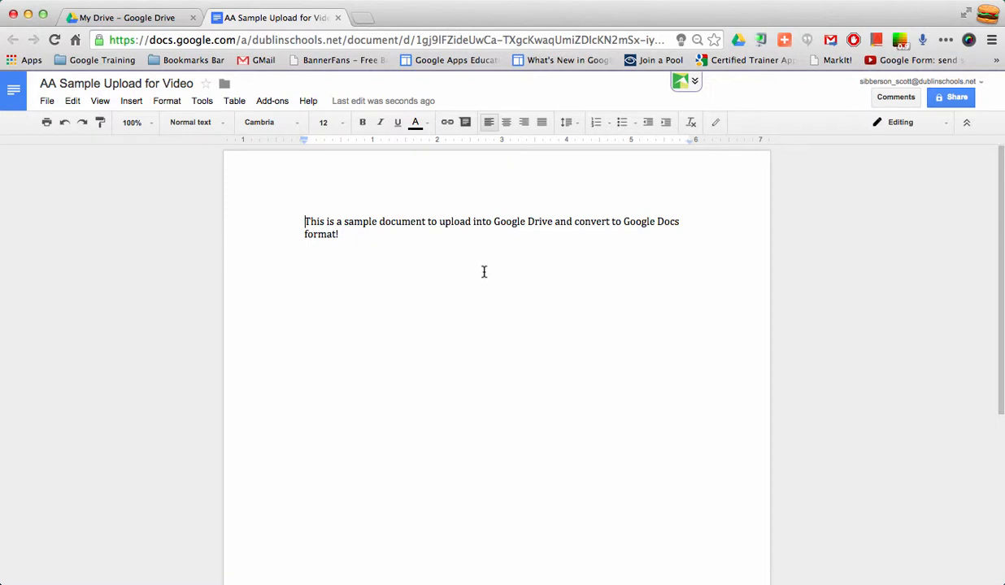
mouse_move(65, 122)
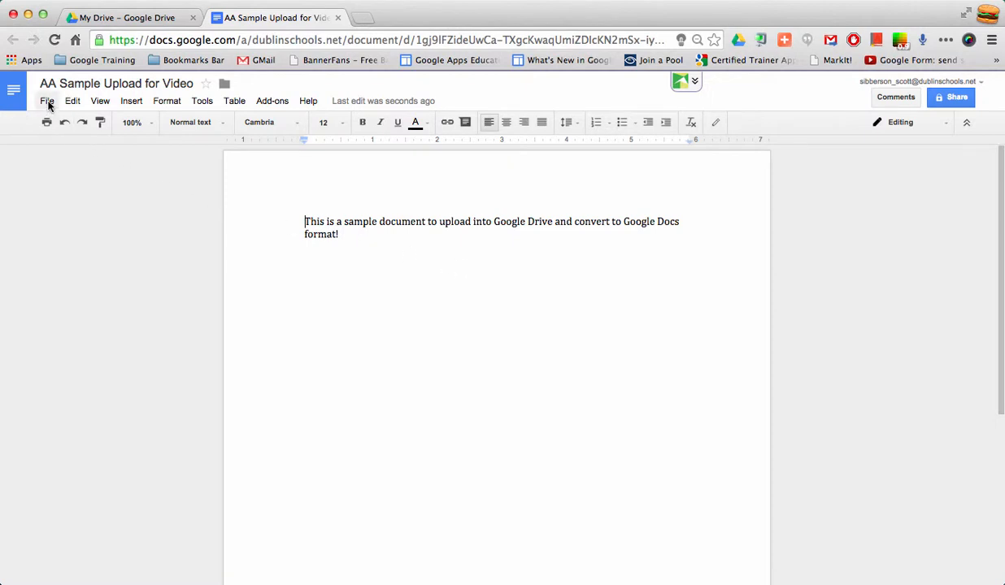
Show the Download as format list with Microsoft Word (.docx) from the File menu.
click(45, 101)
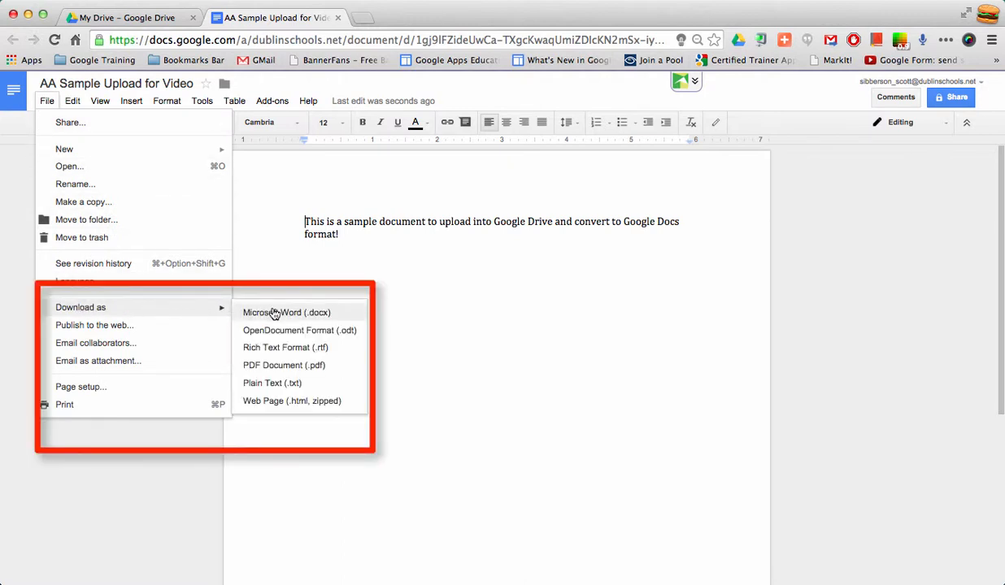
mouse_move(343, 317)
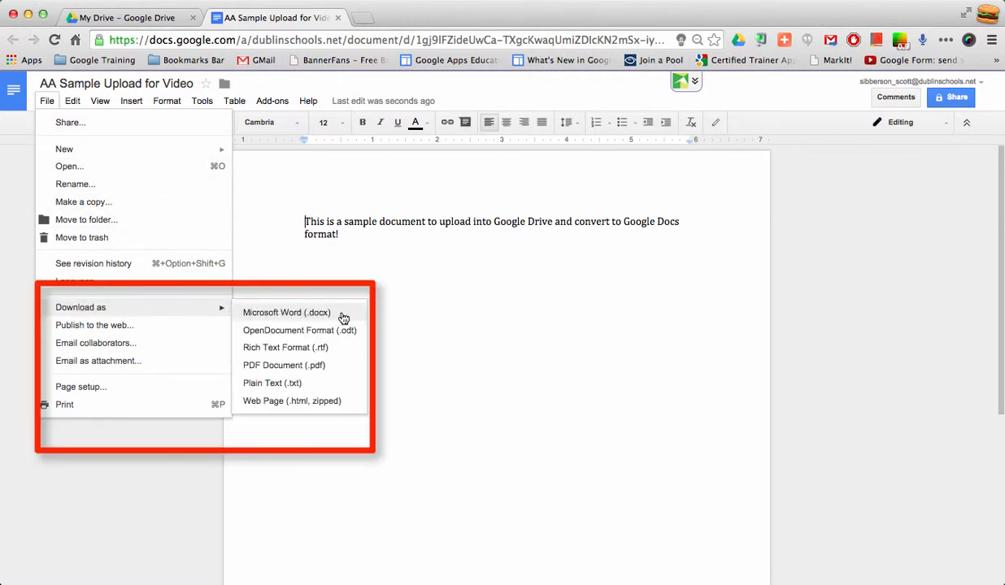